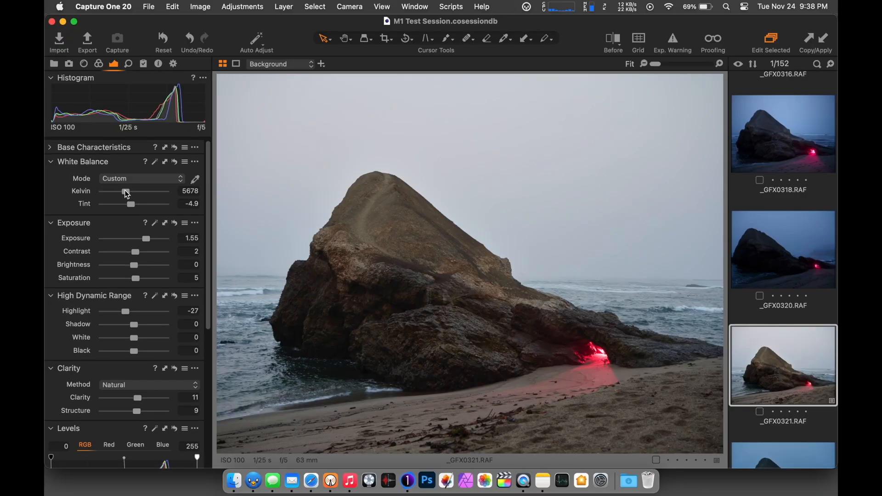
Cool the rock seascape's white balance to 3900 K with tint -11.1.
{"action": "left_click_drag", "start_coordinate": [126, 192], "coordinate": [118, 192]}
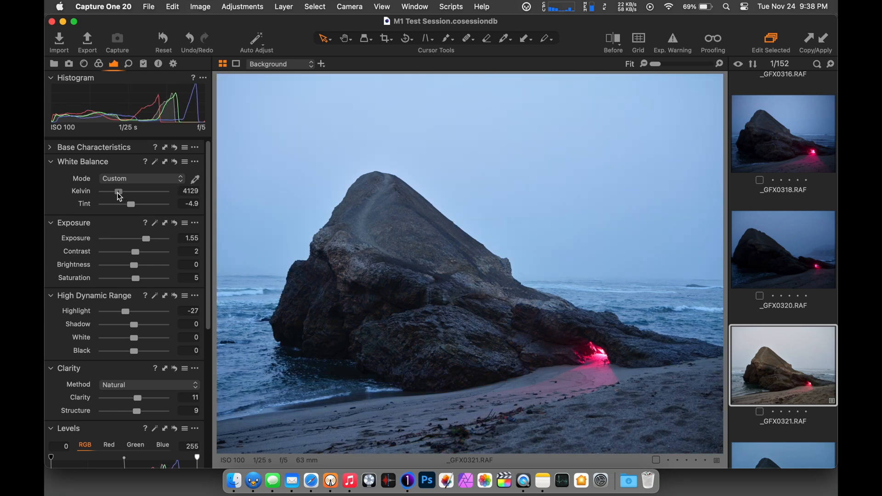
{"action": "left_click_drag", "start_coordinate": [131, 204], "coordinate": [126, 204]}
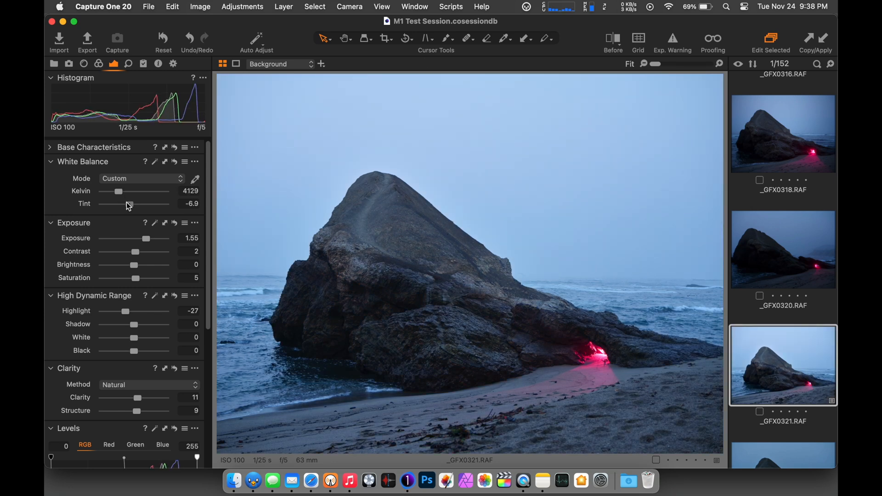
{"action": "left_click_drag", "start_coordinate": [118, 191], "coordinate": [114, 191]}
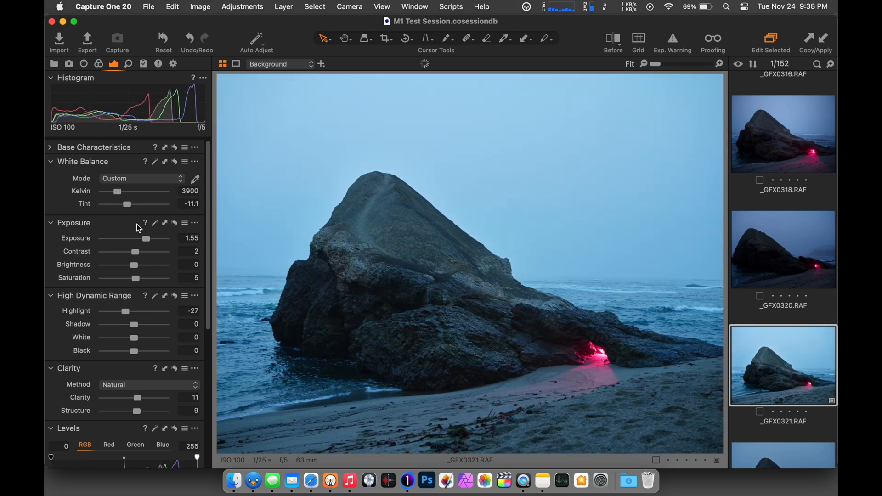
Set exposure to 0.1, contrast to -3 and HDR Shadow to 46.
{"action": "left_click_drag", "start_coordinate": [148, 238], "coordinate": [139, 238]}
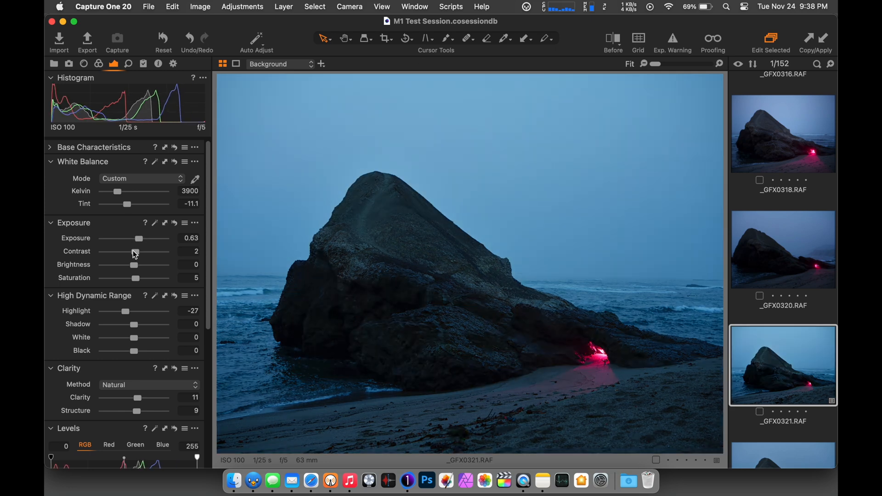
{"action": "left_click_drag", "start_coordinate": [134, 251], "coordinate": [130, 251]}
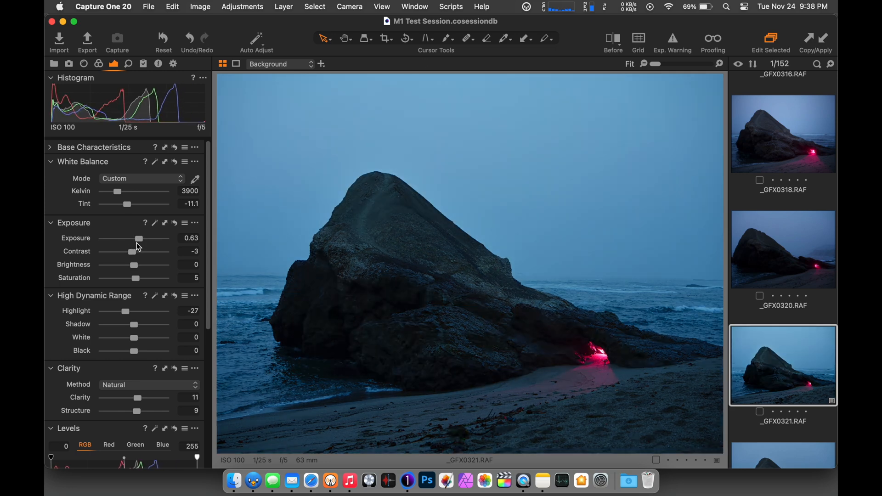
{"action": "left_click_drag", "start_coordinate": [140, 238], "coordinate": [122, 238]}
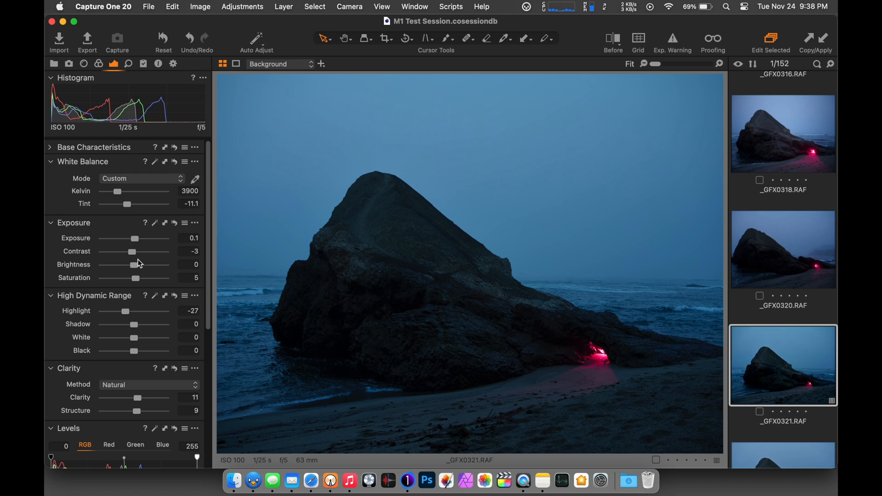
{"action": "left_click_drag", "start_coordinate": [122, 324], "coordinate": [138, 324]}
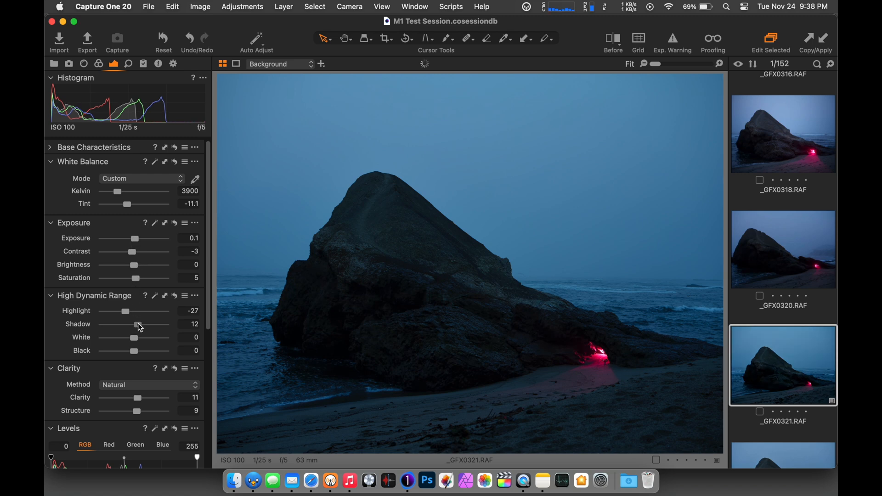
{"action": "left_click_drag", "start_coordinate": [139, 323], "coordinate": [150, 324]}
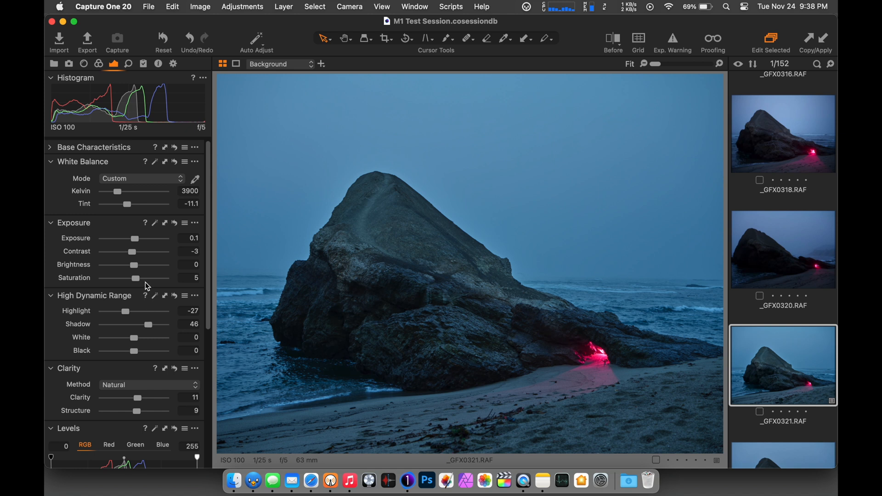
{"action": "mouse_move", "coordinate": [138, 269]}
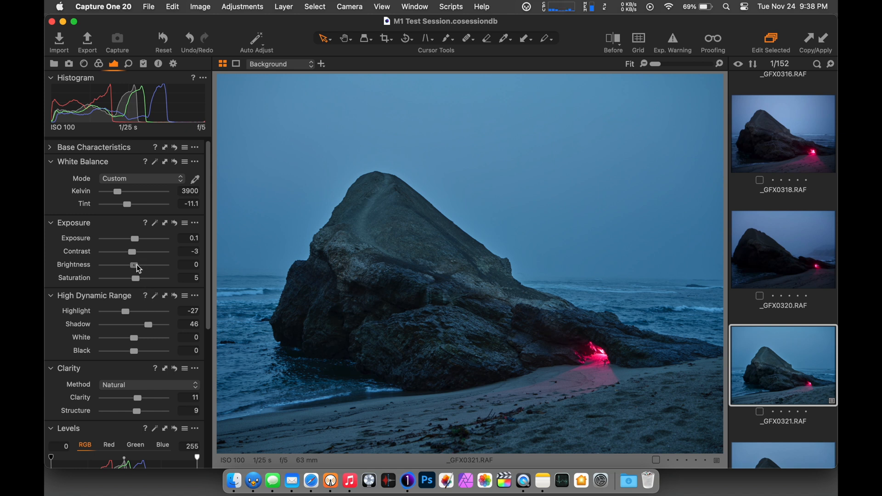
{"action": "left_click_drag", "start_coordinate": [135, 265], "coordinate": [130, 265]}
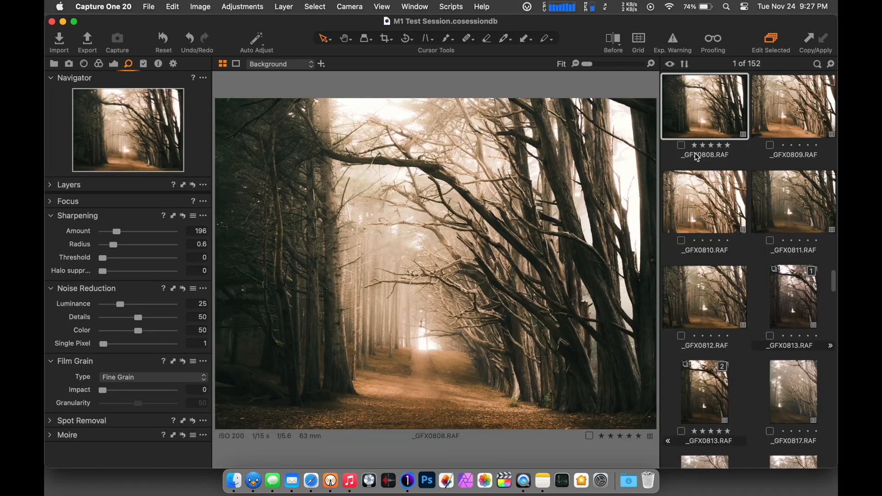
Bring up _GFX0986.RAF at 200% to inspect feather detail and sharpening.
{"action": "scroll", "scroll_direction": "down", "scroll_amount": 3}
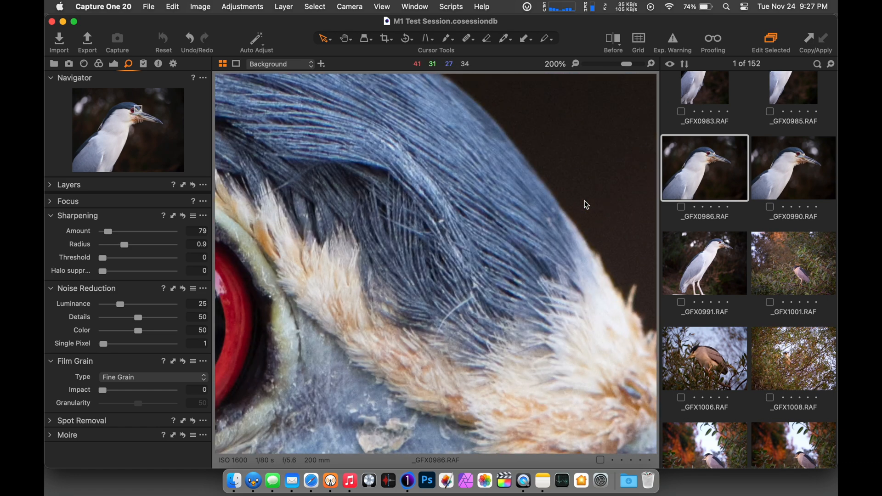
{"action": "left_click", "coordinate": [783, 366]}
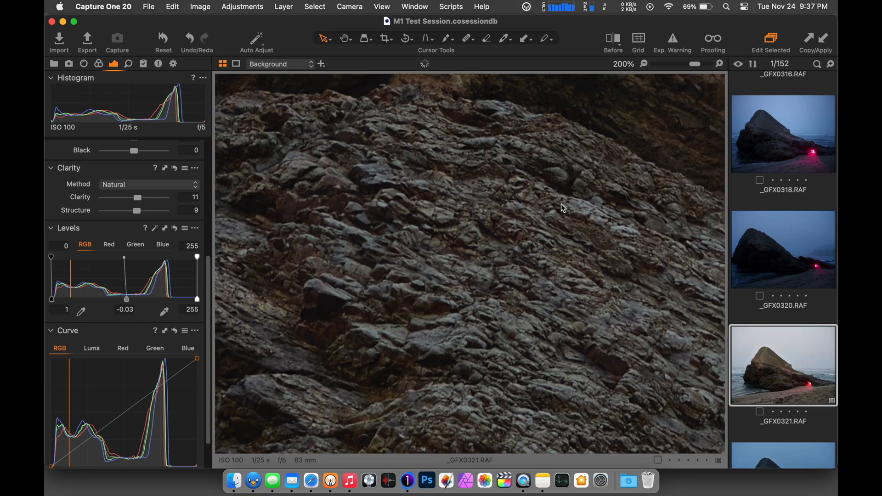
Set the rock photo's sharpening radius to 0.4 and amount to 232.
{"action": "left_click", "coordinate": [129, 64]}
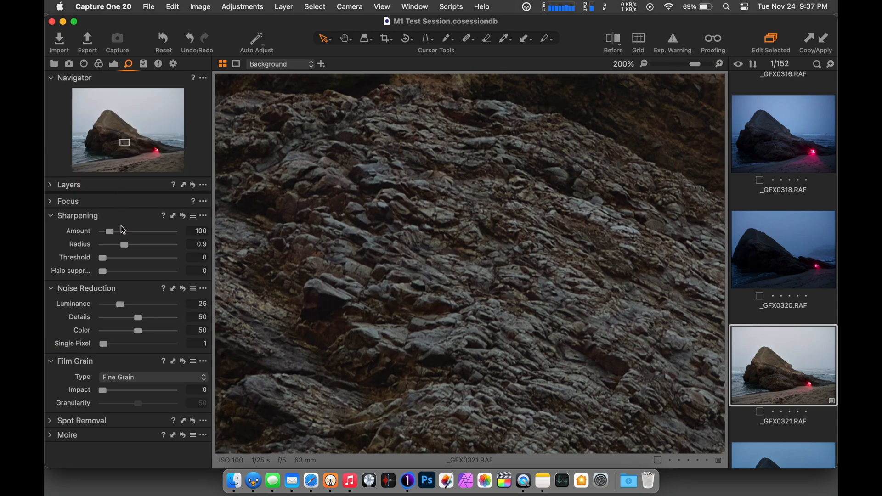
{"action": "left_click_drag", "start_coordinate": [124, 244], "coordinate": [110, 244]}
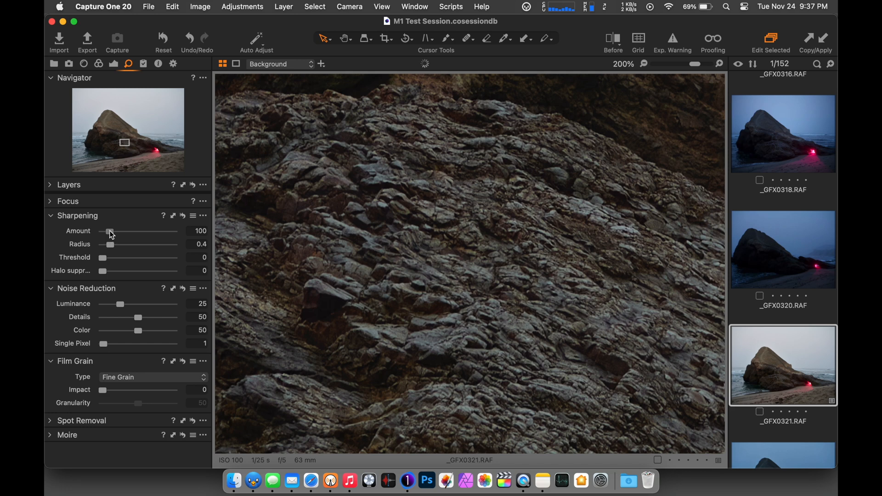
{"action": "left_click_drag", "start_coordinate": [111, 231], "coordinate": [119, 231]}
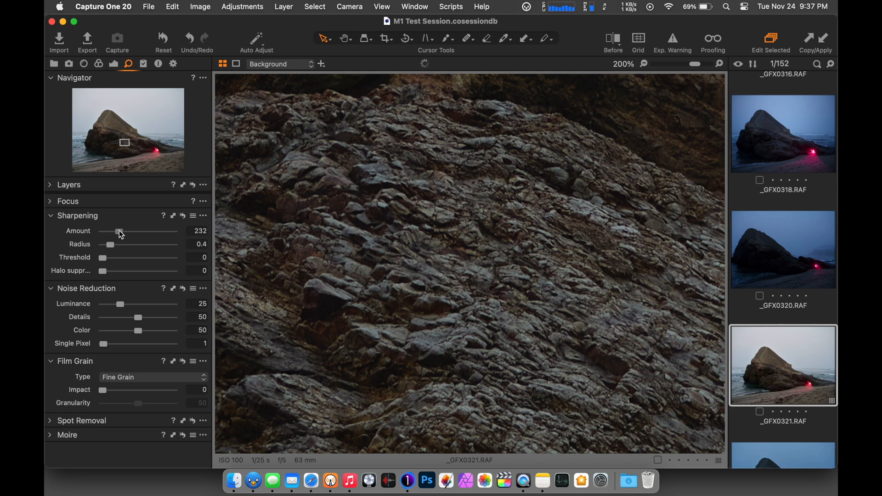
{"action": "left_click", "coordinate": [647, 63]}
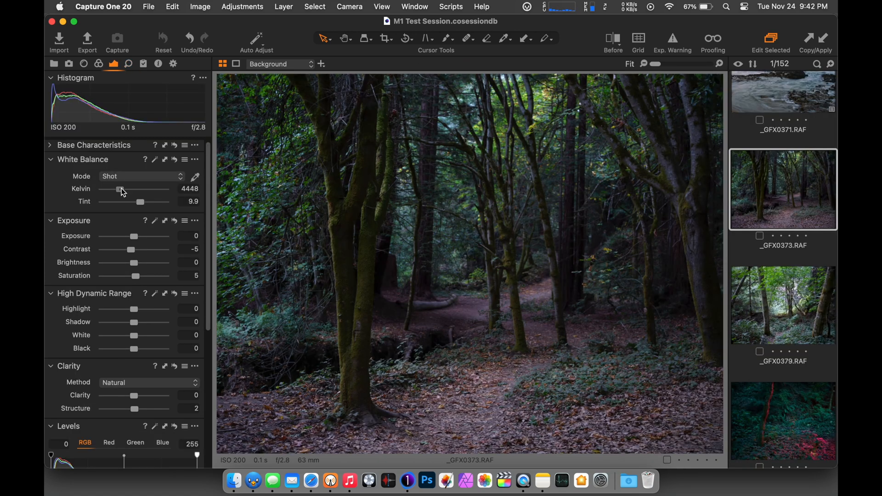
Set the forest trail's white balance to 4055 K with tint -4.7.
{"action": "left_click_drag", "start_coordinate": [120, 191], "coordinate": [115, 190]}
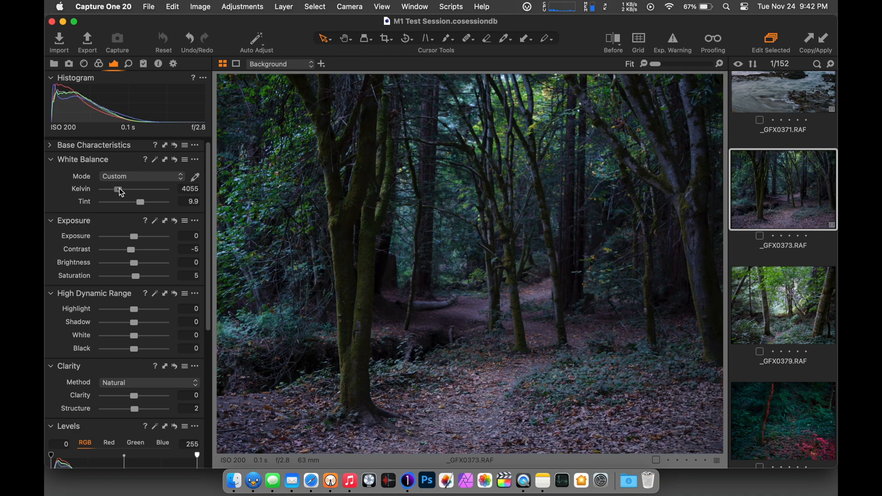
{"action": "left_click_drag", "start_coordinate": [140, 201], "coordinate": [134, 201]}
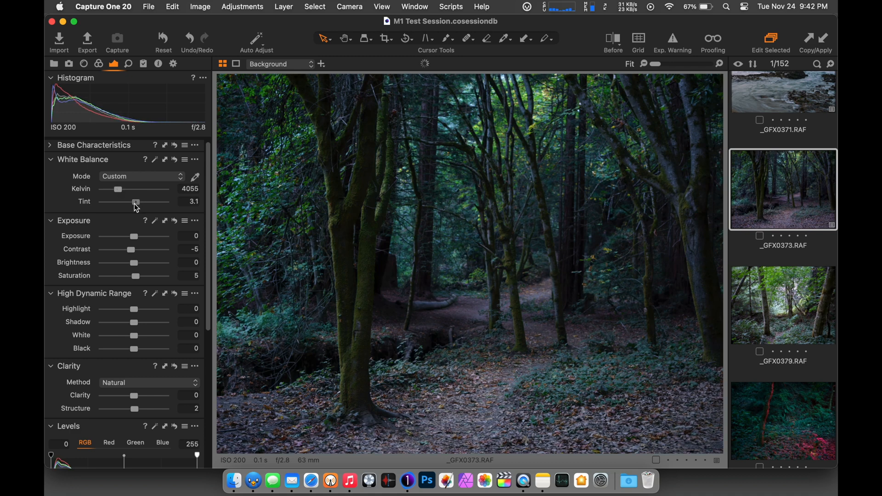
{"action": "left_click_drag", "start_coordinate": [134, 202], "coordinate": [132, 203]}
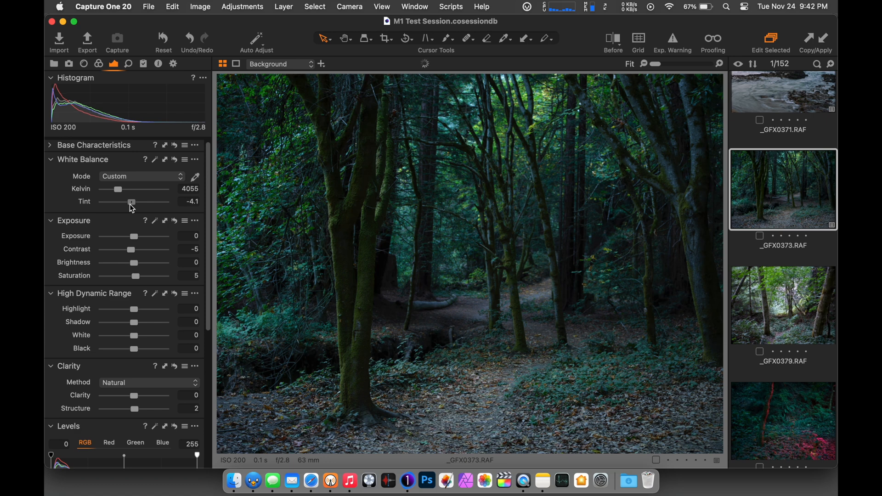
{"action": "left_click_drag", "start_coordinate": [132, 203], "coordinate": [129, 203]}
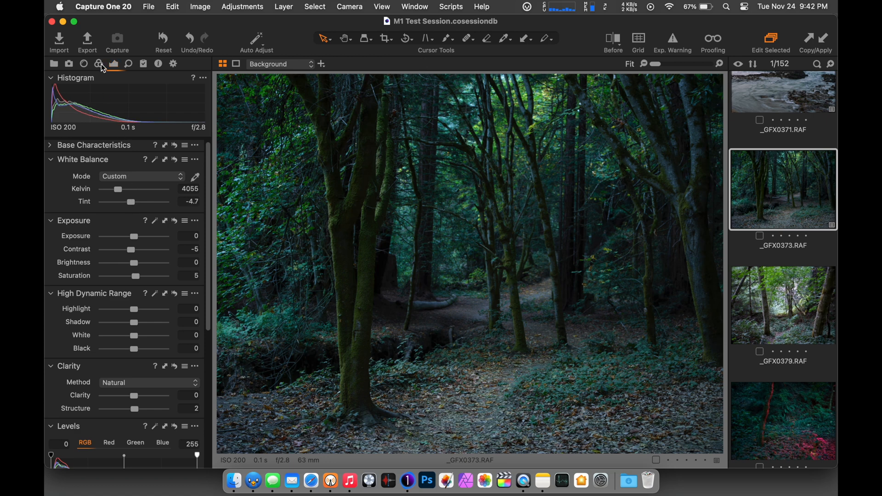
{"action": "left_click", "coordinate": [98, 63]}
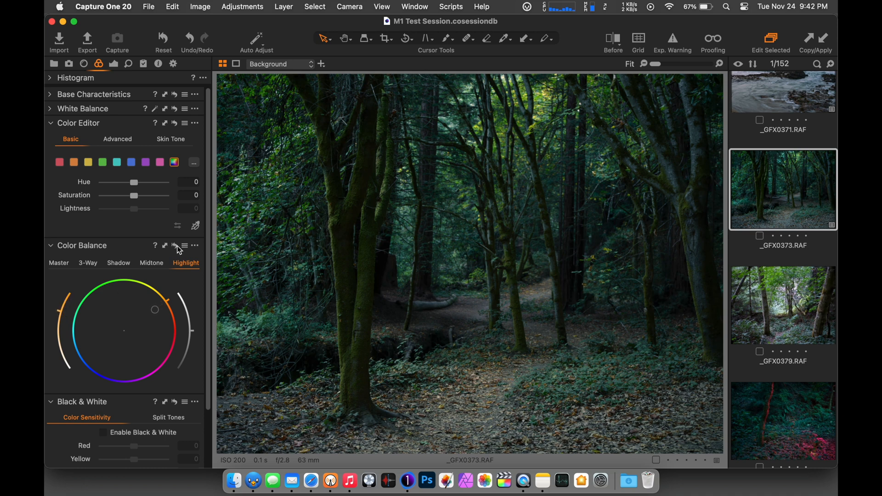
Add warm yellow-green shifts to the Highlight and Midtone colour balance wheels.
{"action": "left_click", "coordinate": [151, 263]}
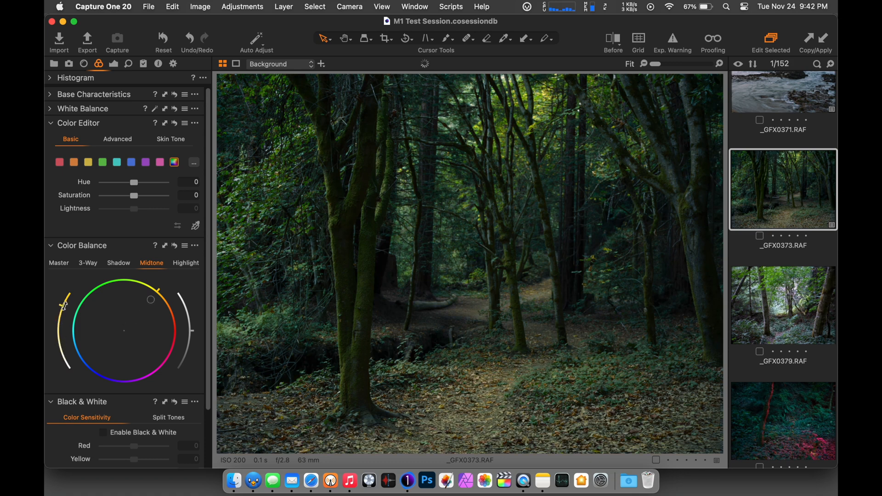
{"action": "left_click", "coordinate": [118, 263]}
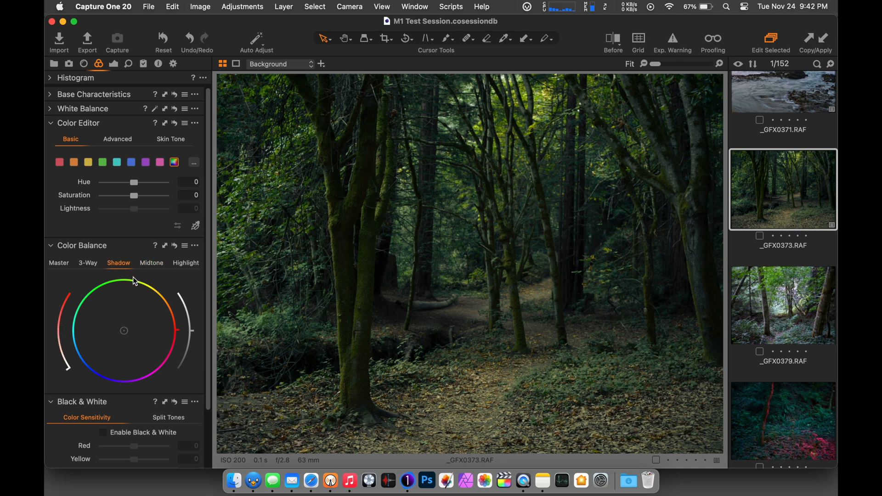
{"action": "mouse_move", "coordinate": [73, 324]}
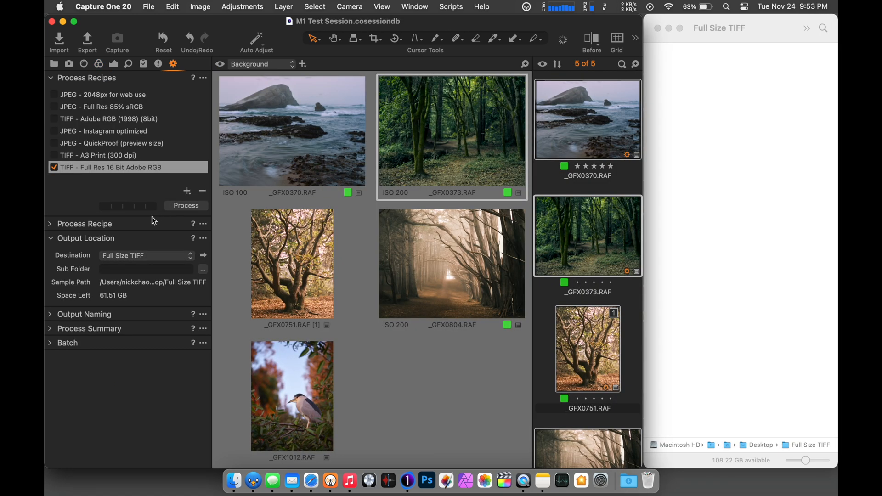
Process the five photos with the TIFF - Full Res 16 Bit Adobe RGB recipe.
{"action": "left_click", "coordinate": [185, 205]}
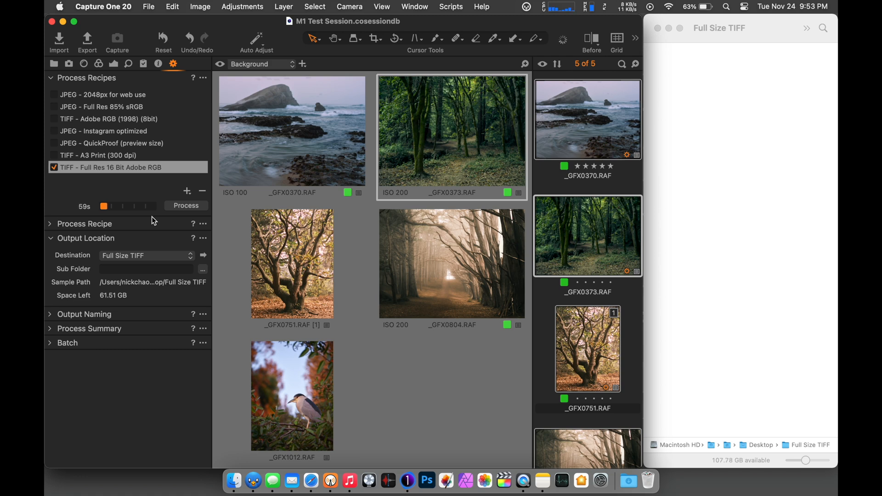
{"action": "left_click", "coordinate": [185, 205]}
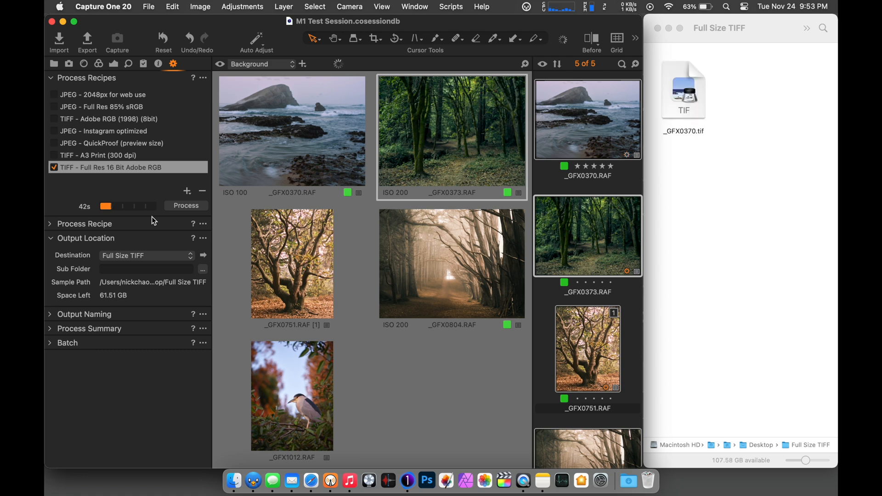